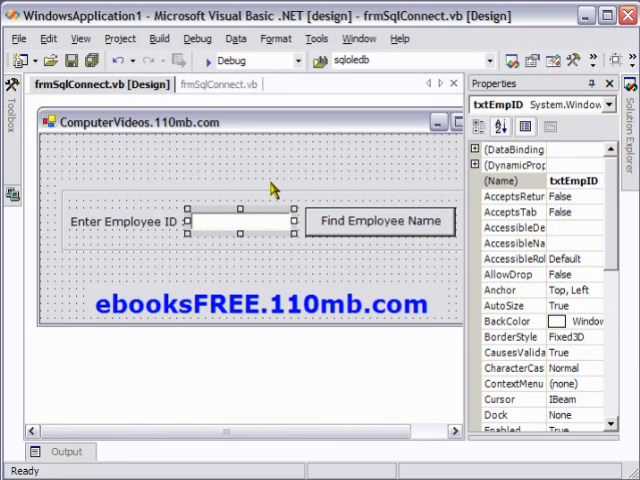
{"action": "mouse_move", "coordinate": [236, 178]}
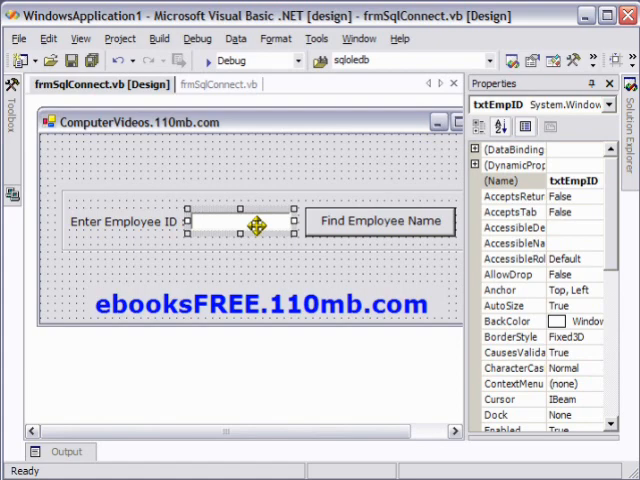
Review the btnConnect Click code and select the MyEmpList procedure name
{"action": "left_click", "coordinate": [130, 220]}
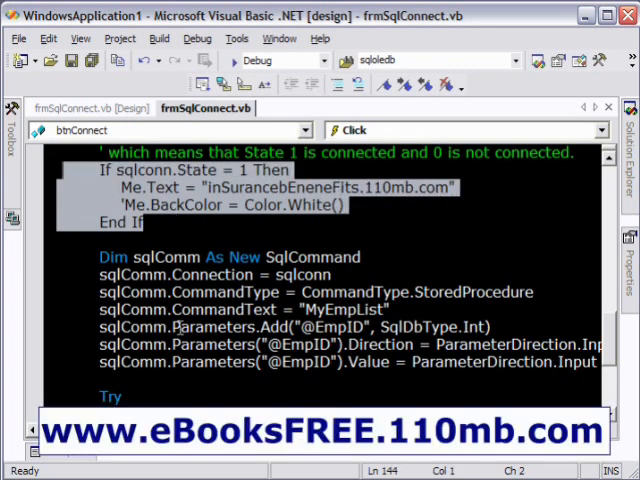
{"action": "scroll", "scroll_direction": "down", "scroll_amount": 3}
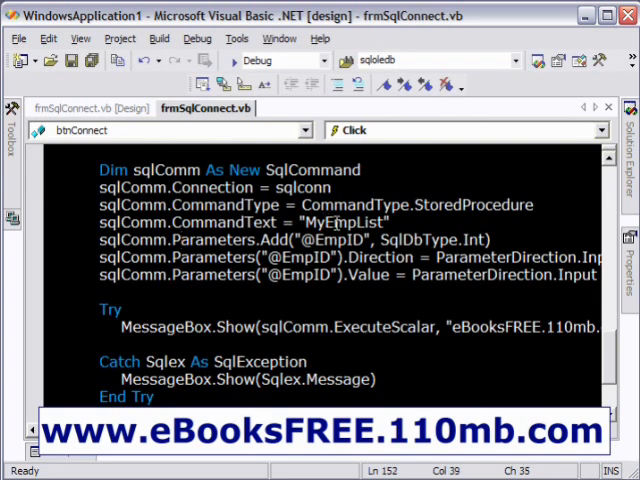
{"action": "double_click", "coordinate": [357, 221]}
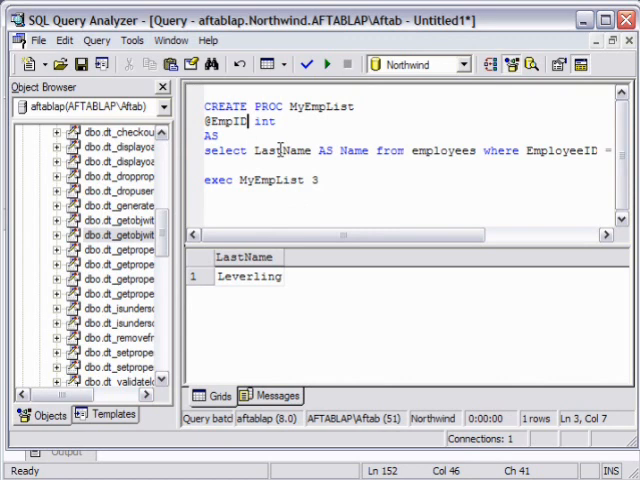
Run MyEmpList with employee 1 to return Davolio, then expand Northwind's tables
{"action": "left_click", "coordinate": [438, 151]}
{"action": "type", "text": "1"}
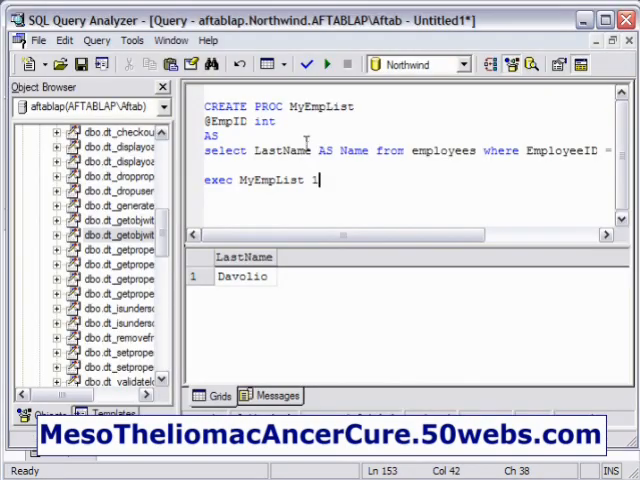
{"action": "double_click", "coordinate": [222, 121]}
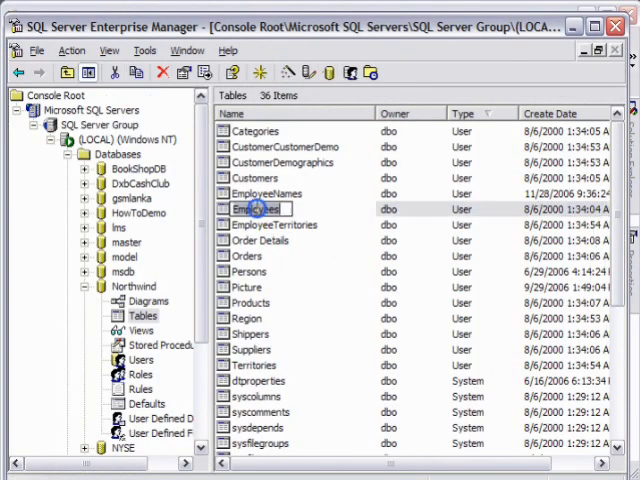
Open Northwind's Employees table in Enterprise Manager
{"action": "double_click", "coordinate": [258, 209]}
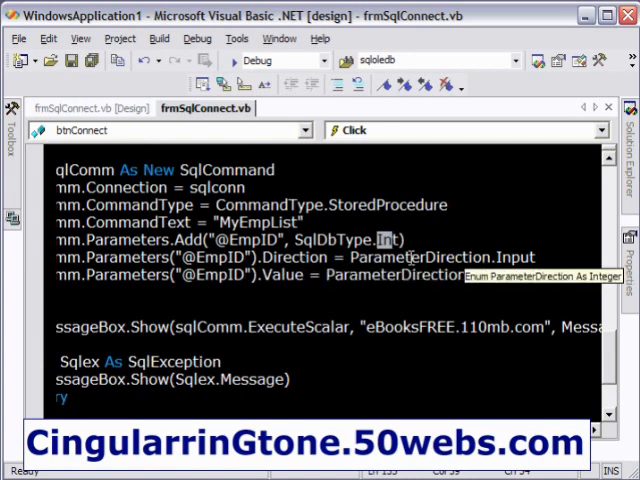
{"action": "type", "text": "= txtEmpID.Text"}
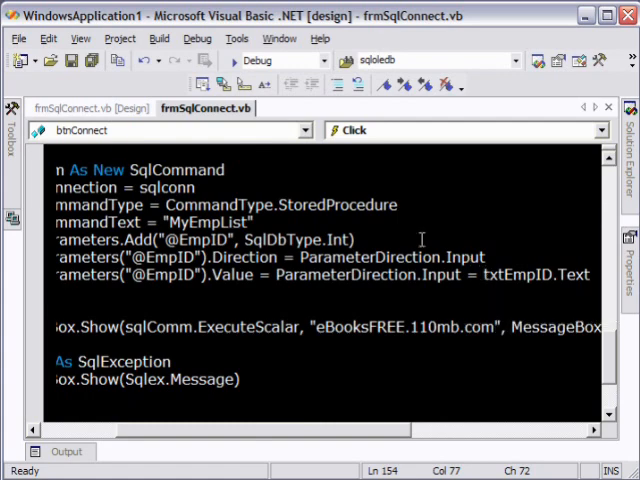
{"action": "left_click", "coordinate": [100, 108]}
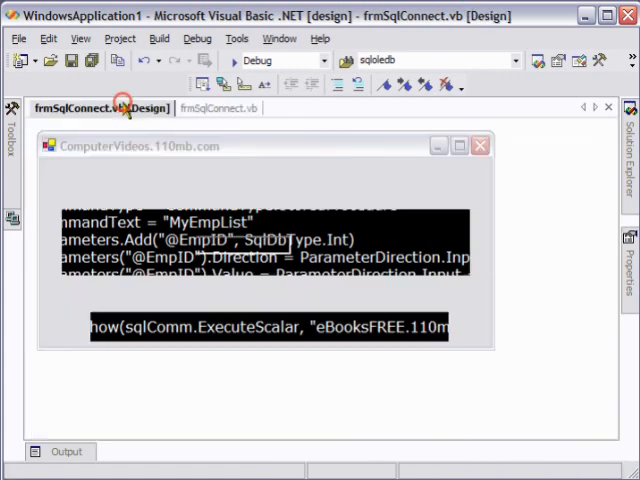
{"action": "left_click", "coordinate": [100, 108]}
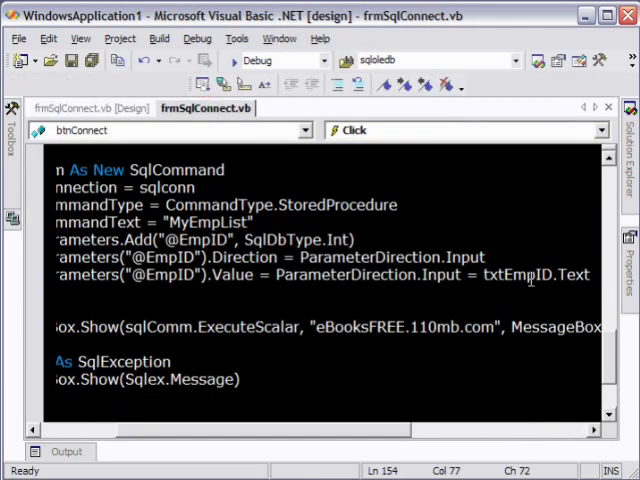
{"action": "double_click", "coordinate": [385, 275]}
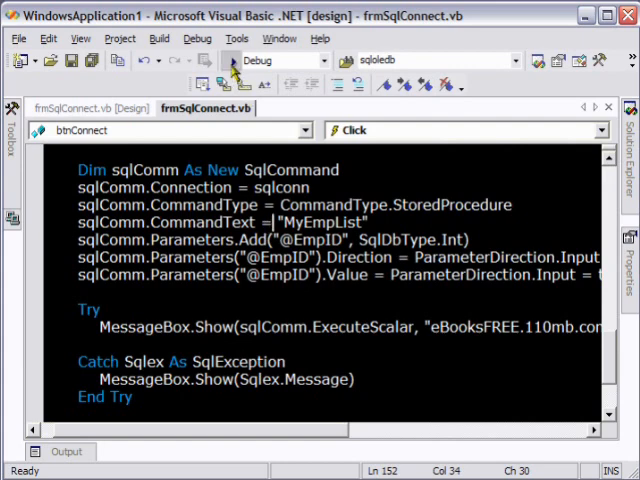
Run the app, look up employee ID 1, and dismiss the Davolio message
{"action": "left_click", "coordinate": [231, 59]}
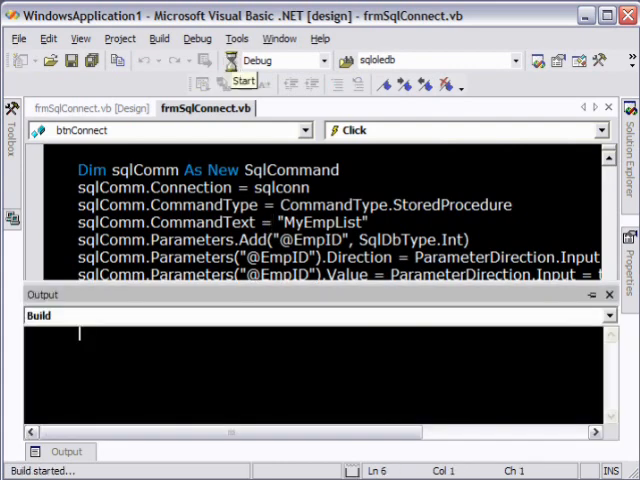
{"action": "left_click", "coordinate": [243, 81]}
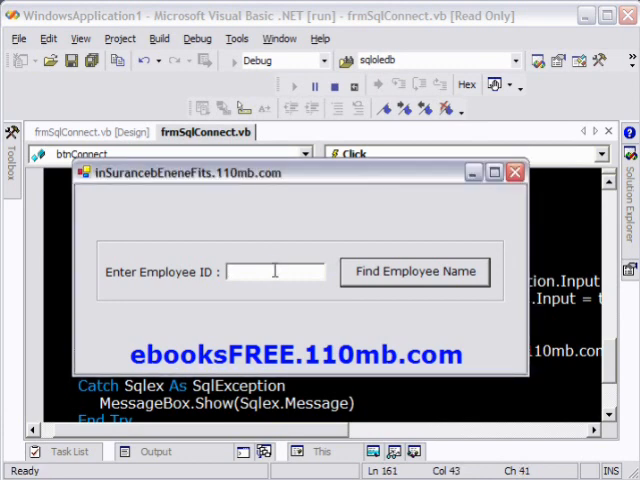
{"action": "type", "text": "1"}
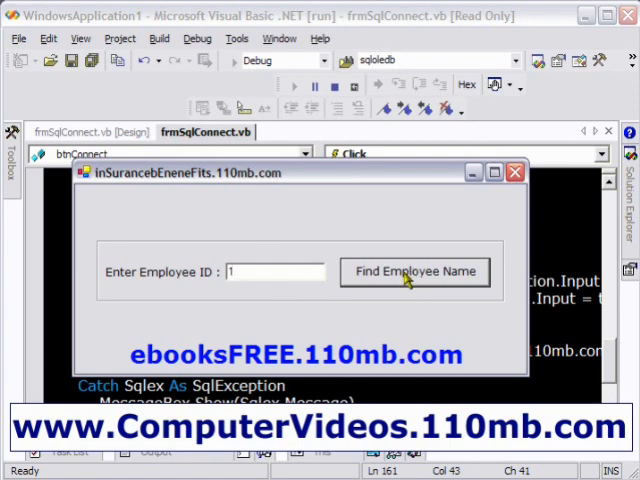
{"action": "left_click", "coordinate": [414, 271]}
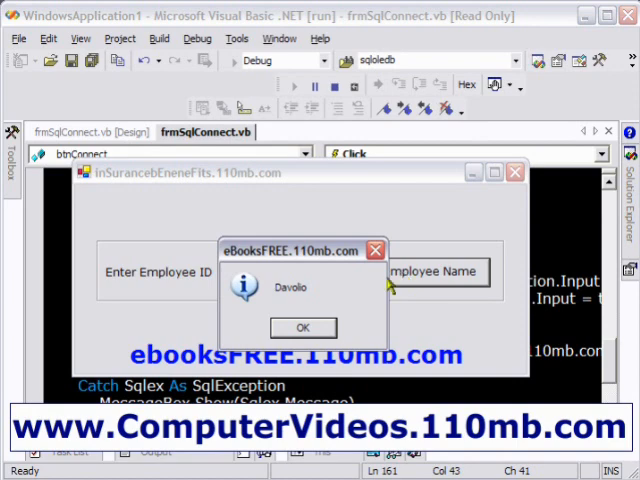
{"action": "left_click", "coordinate": [303, 328]}
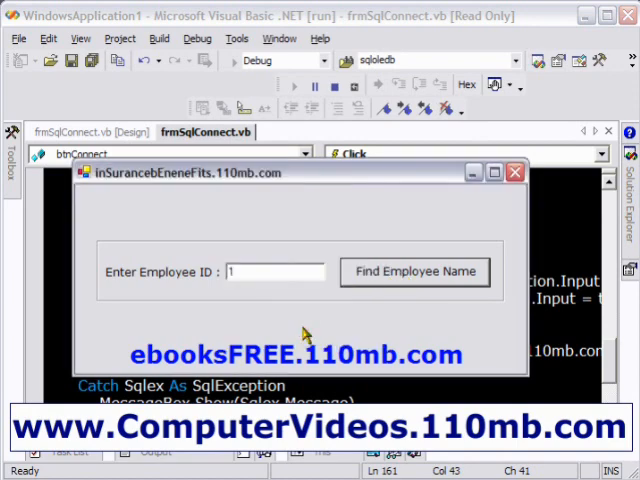